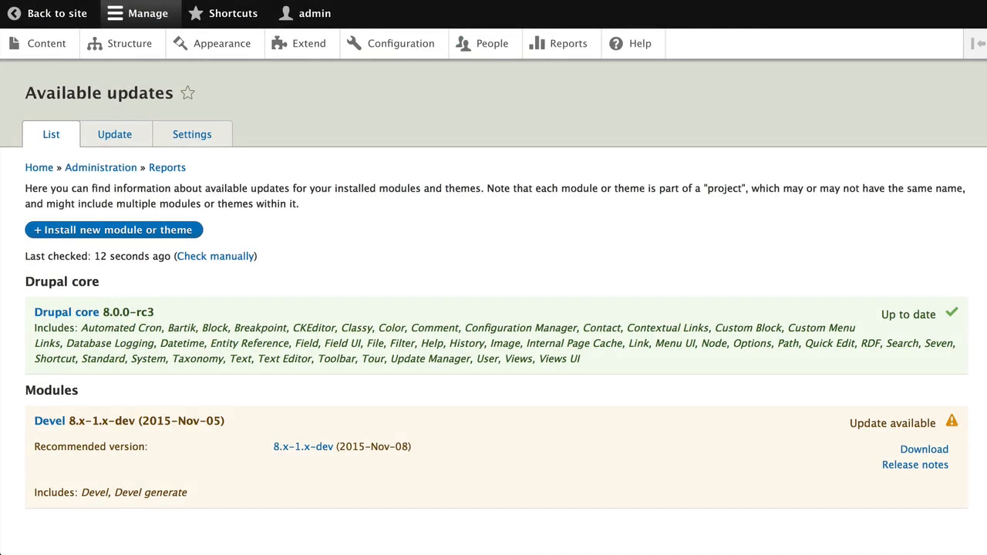
mouse_move(202, 285)
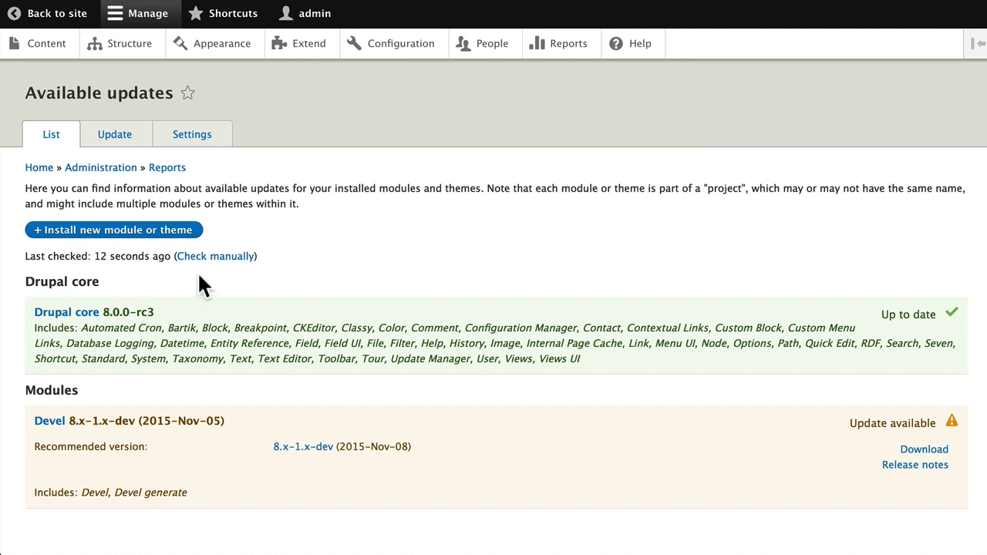
mouse_move(390, 276)
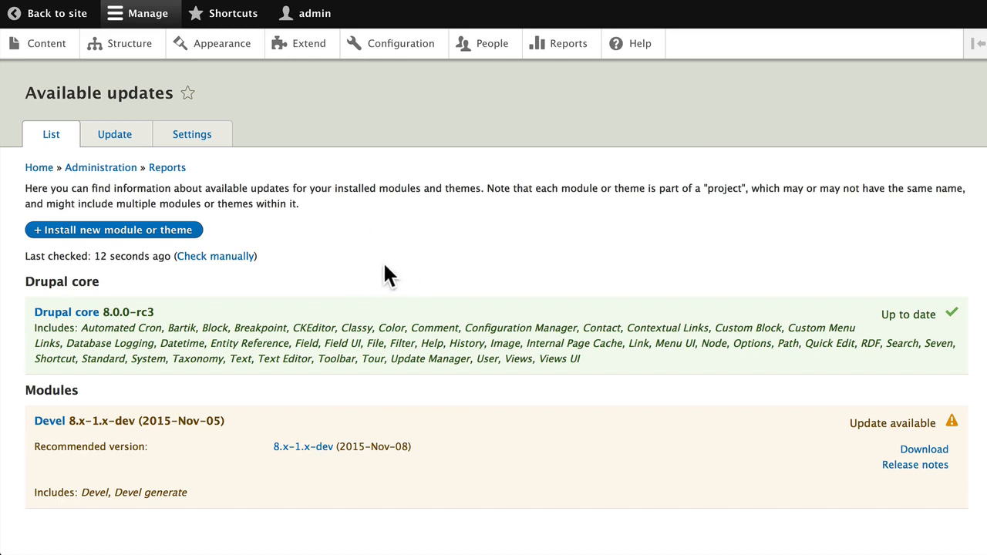
mouse_move(211, 425)
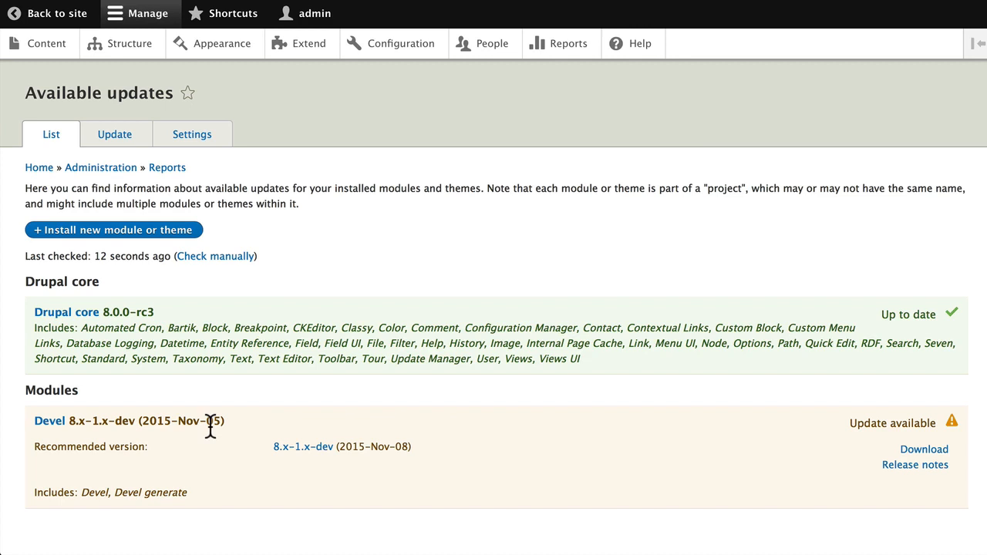
mouse_move(187, 439)
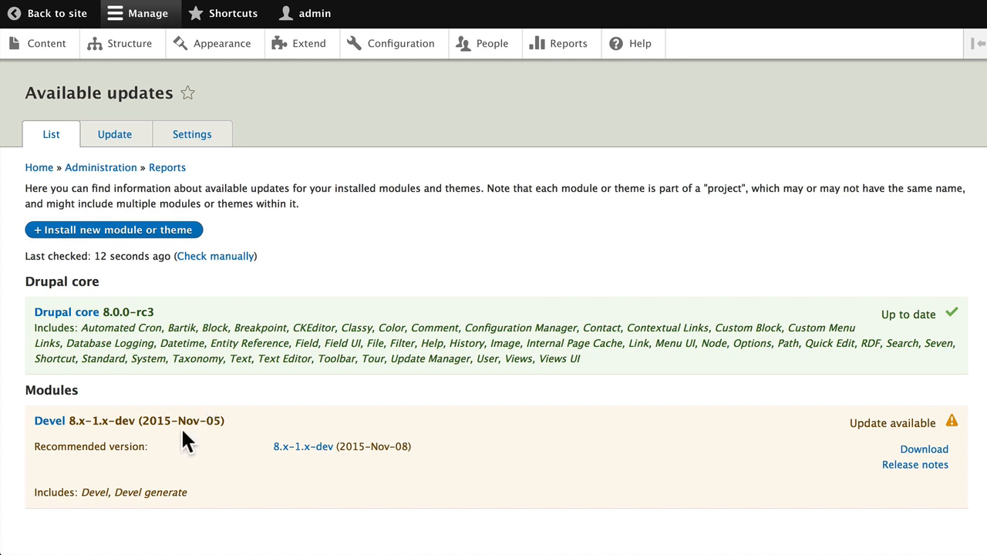
mouse_move(62, 492)
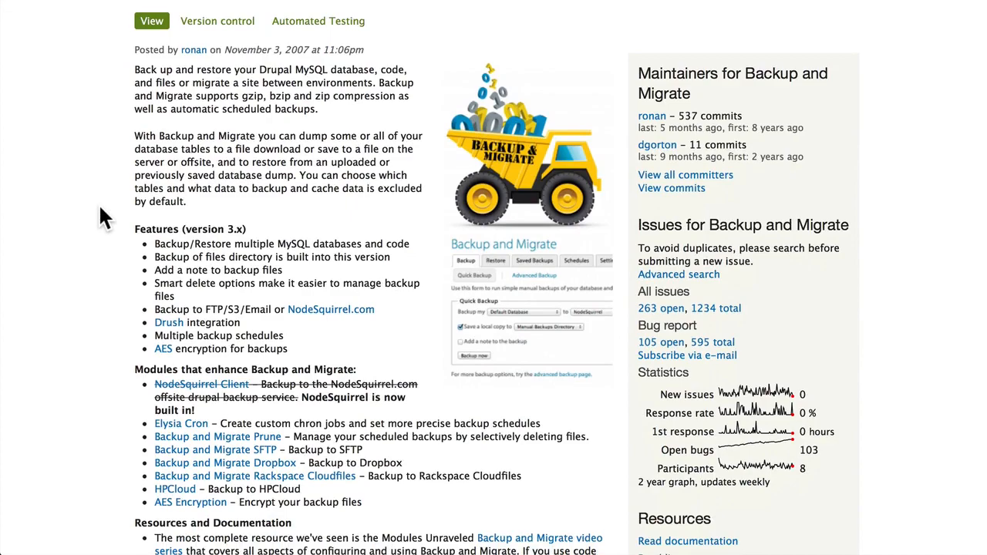
Scroll through the Backup and Migrate project page's description, features and resources
scroll(down, 3)
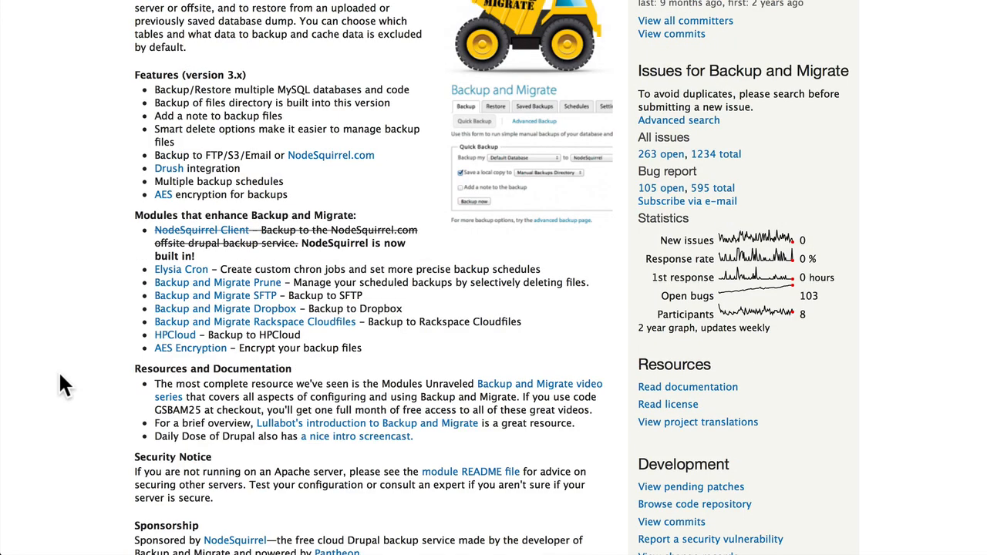
scroll(down, 3)
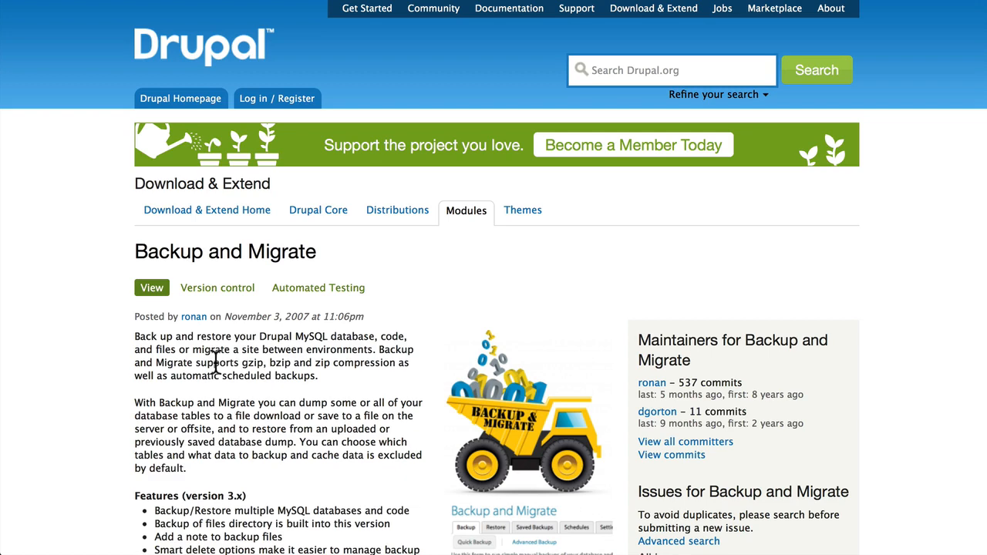
mouse_move(706, 39)
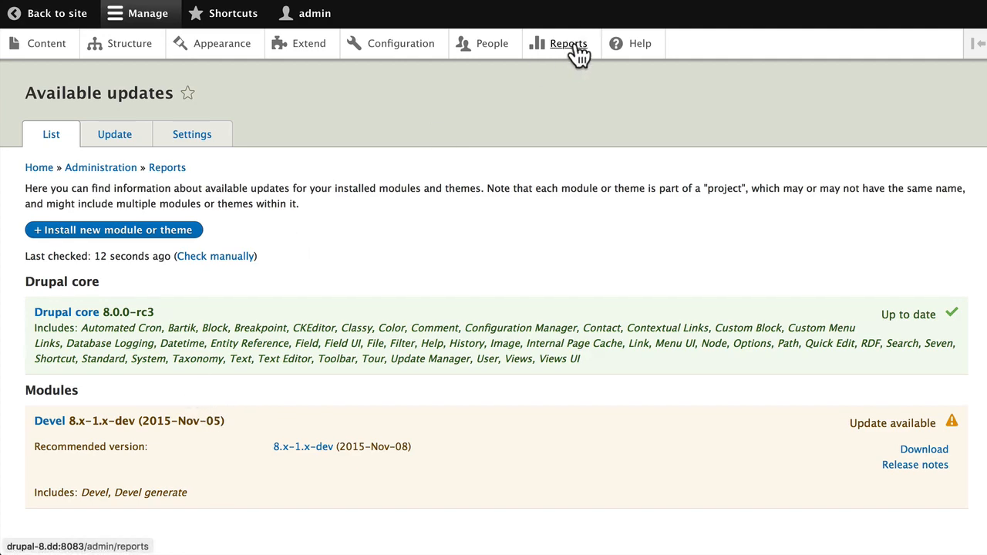
click(569, 43)
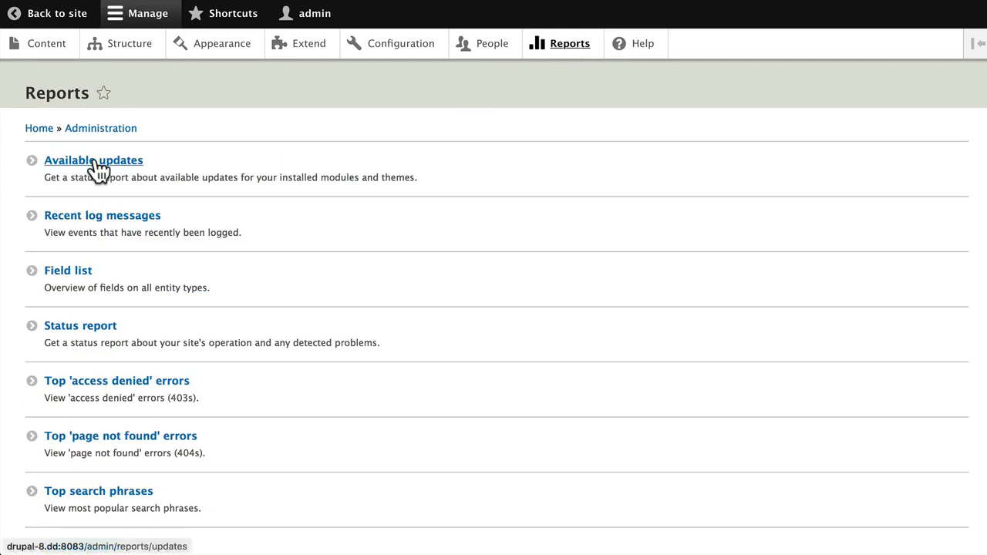
click(93, 160)
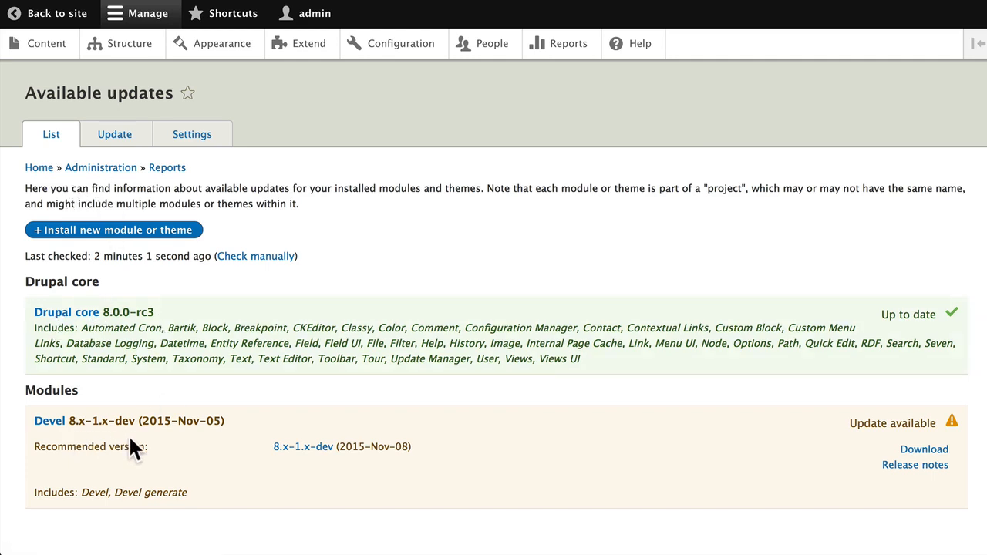
mouse_move(114, 134)
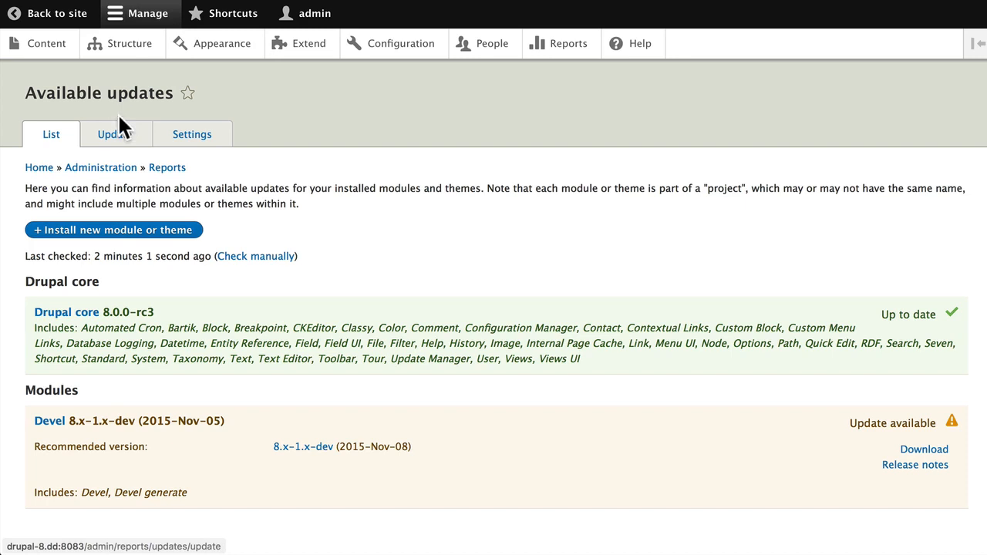
Download the Devel module update from the Update tab
click(115, 134)
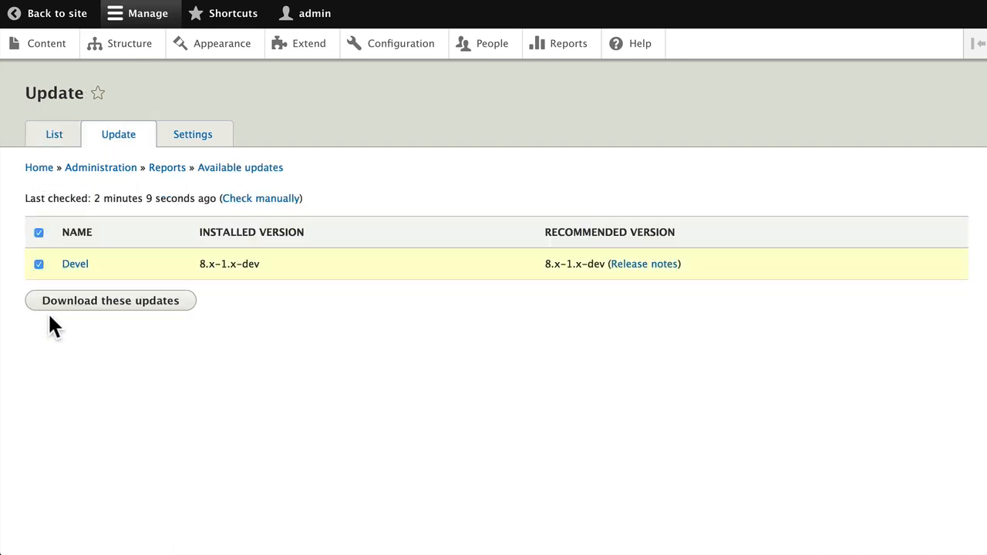
click(110, 300)
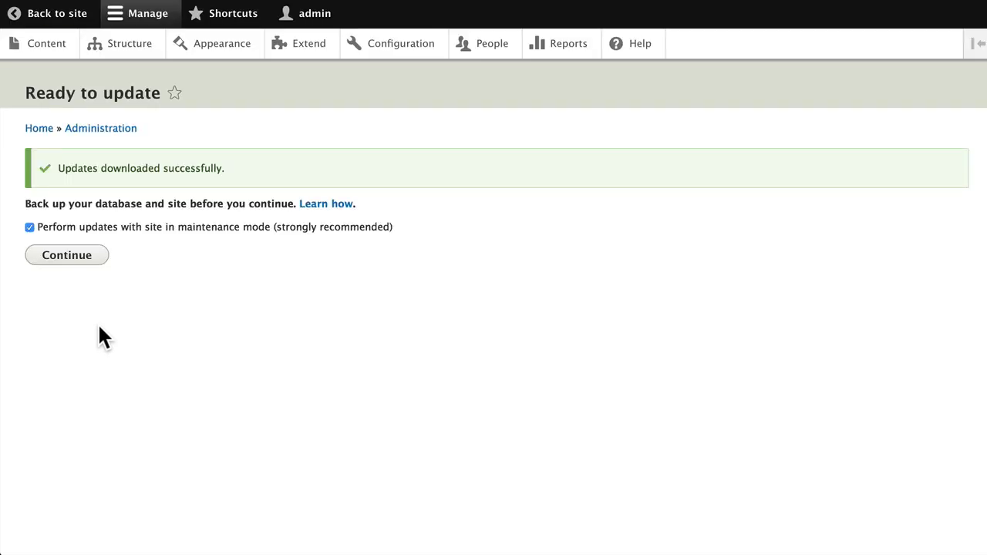
mouse_move(89, 325)
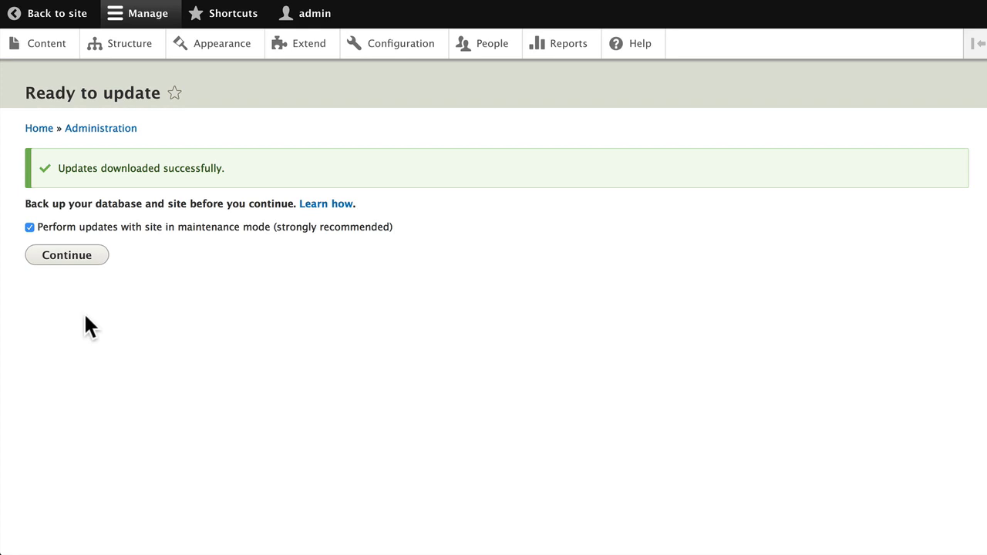
mouse_move(116, 314)
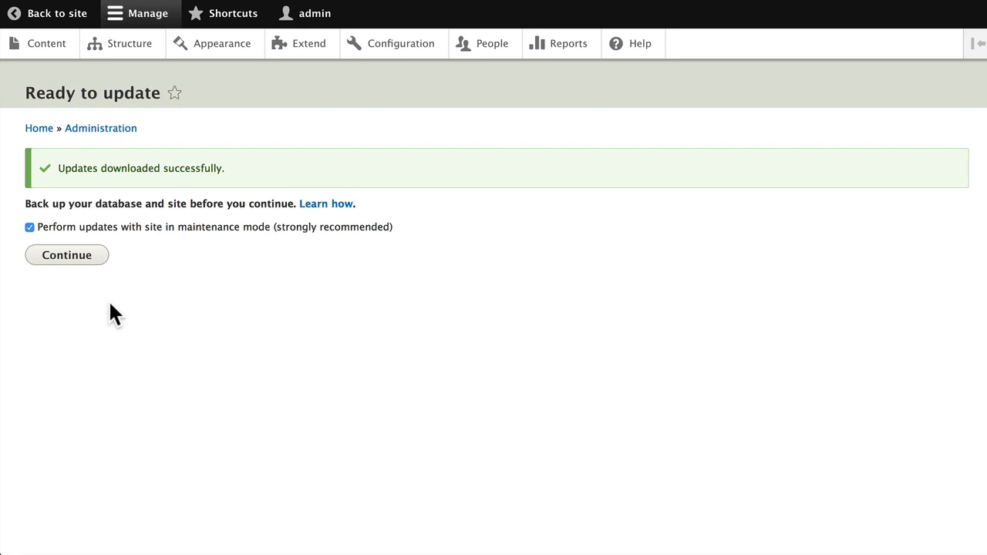
mouse_move(67, 256)
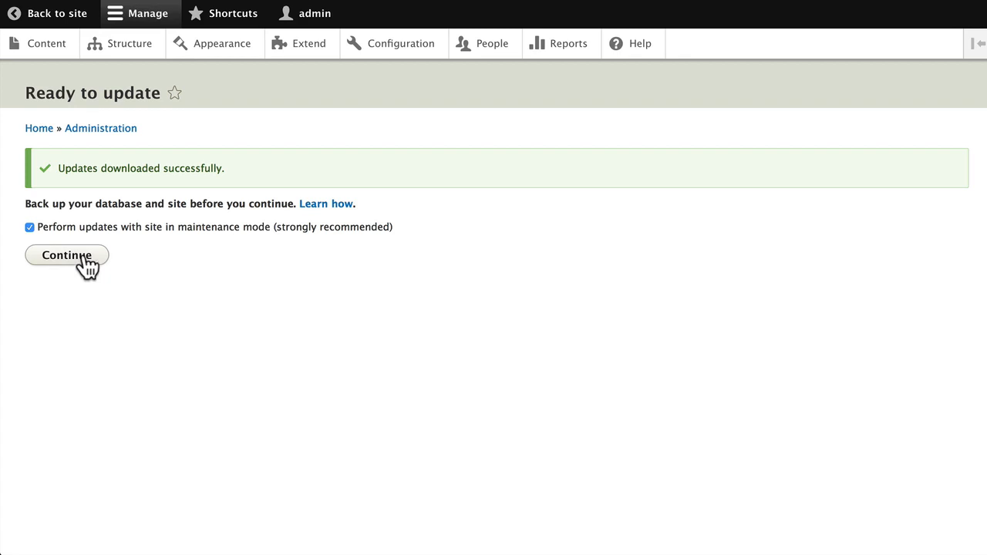
Install the downloaded Devel update, then open the database update utility
click(66, 255)
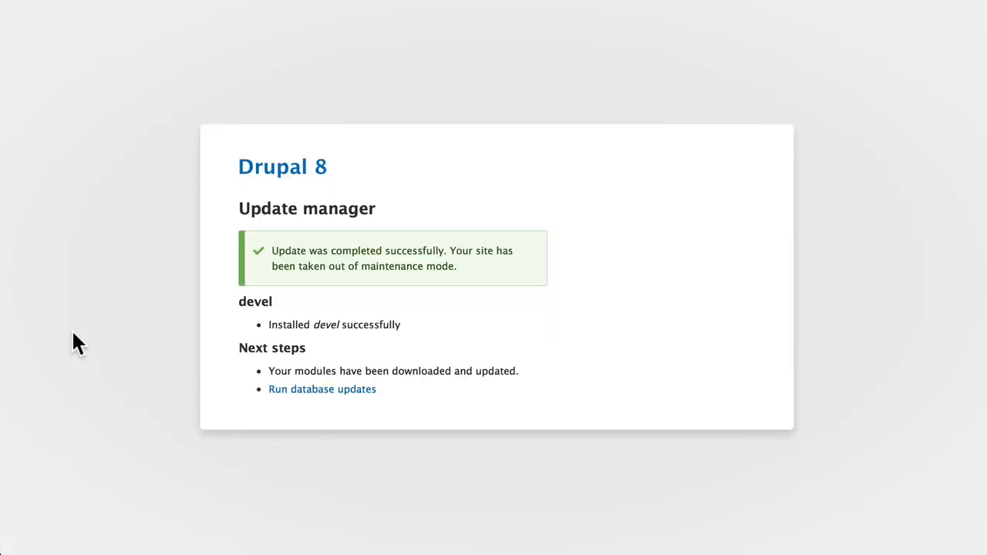
click(322, 389)
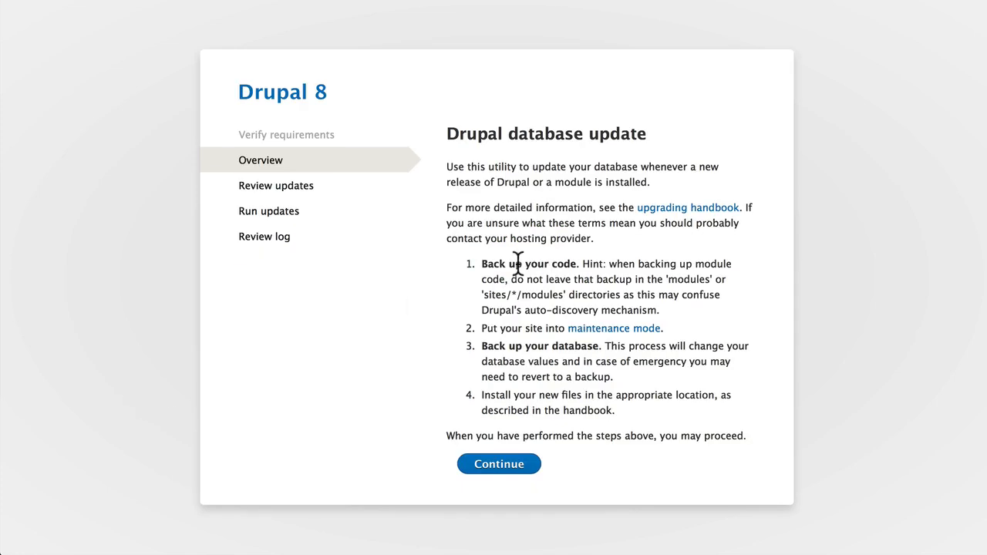
mouse_move(605, 262)
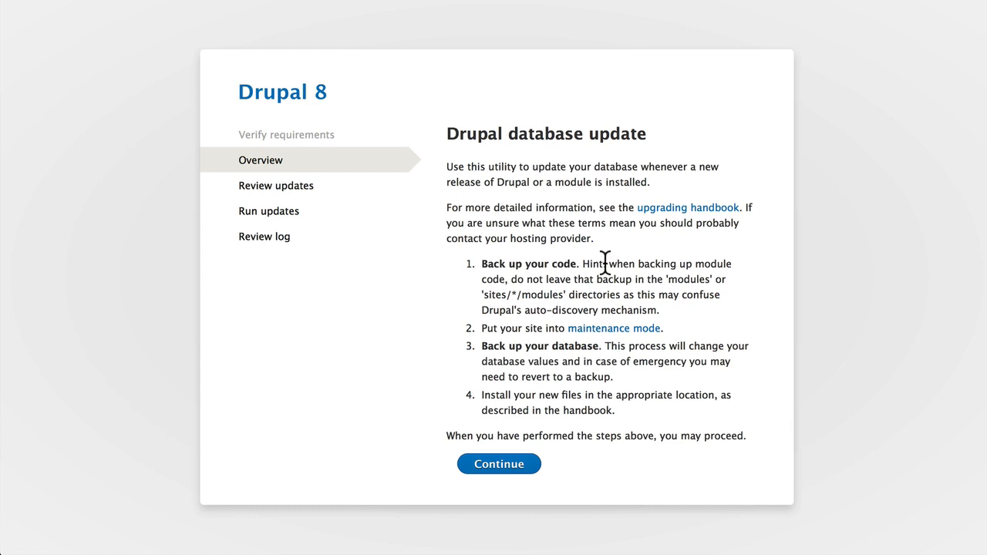
mouse_move(446, 302)
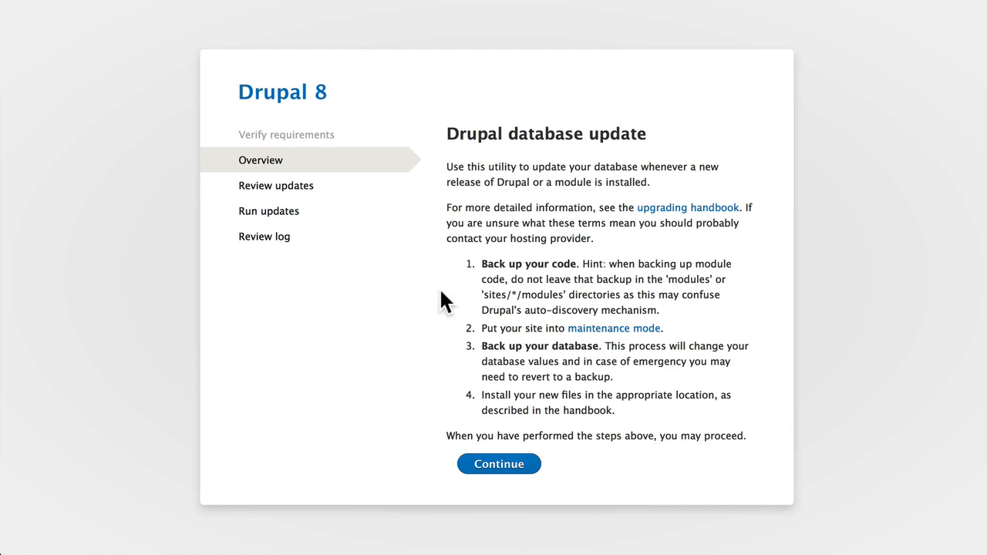
mouse_move(439, 368)
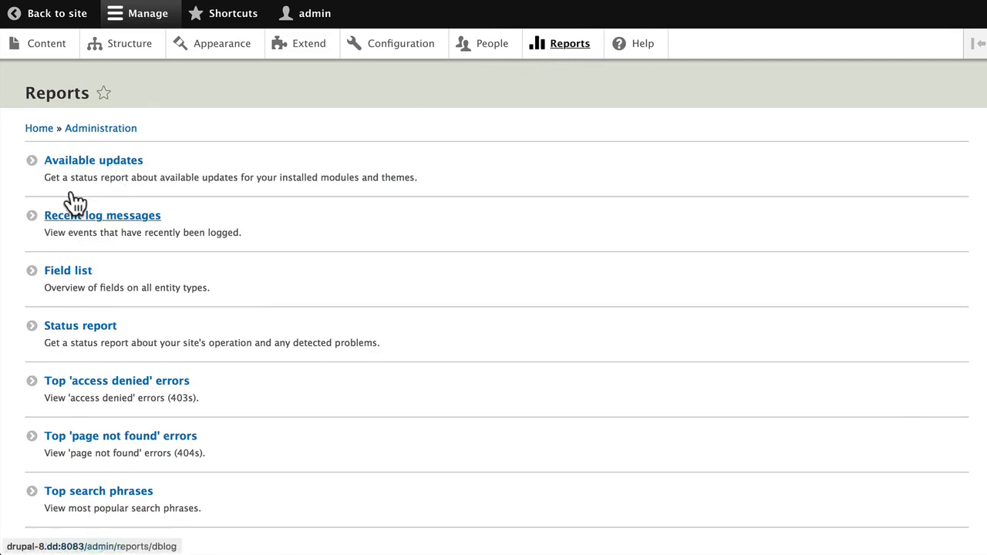
Open Available updates to confirm Devel 8.x-1.x-dev (2015-Nov-08) is up to date
click(94, 160)
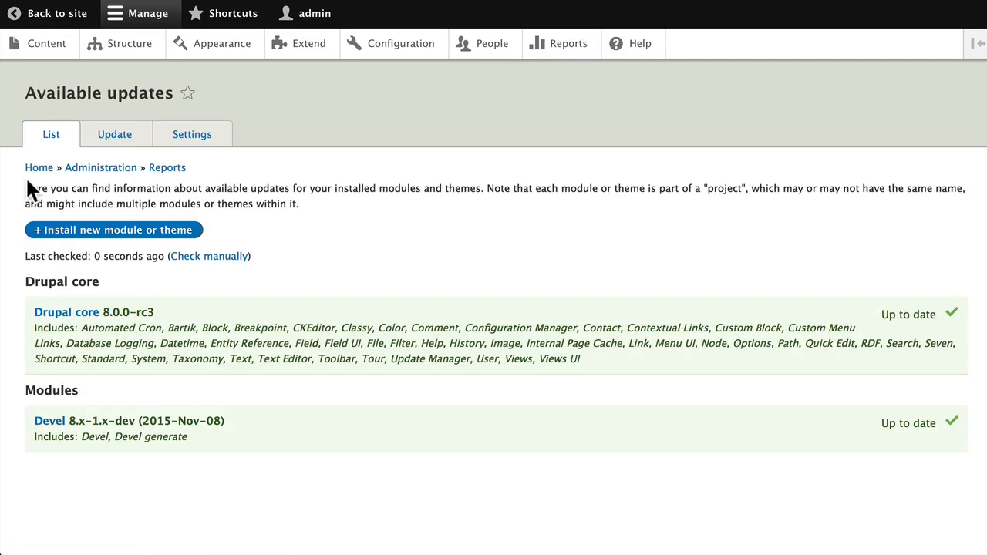
mouse_move(266, 393)
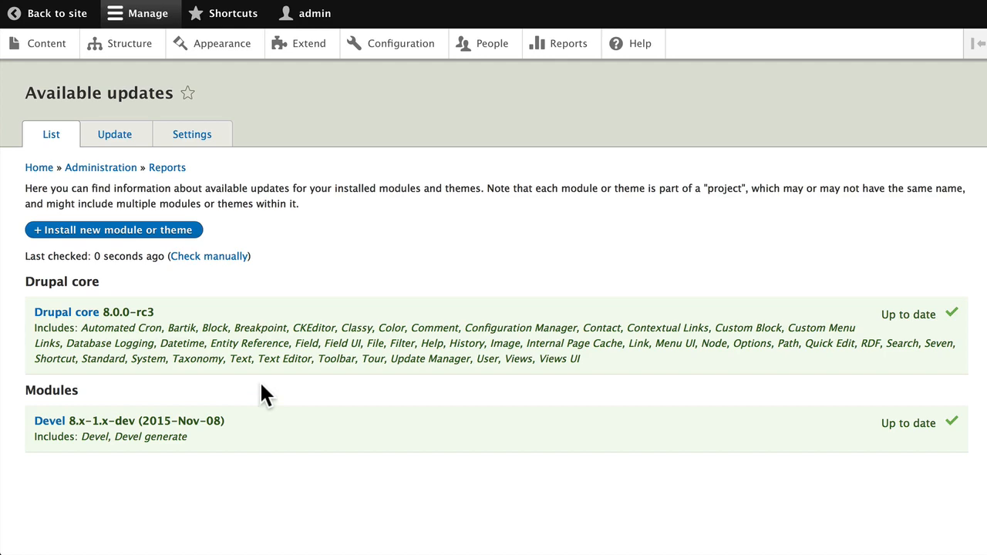